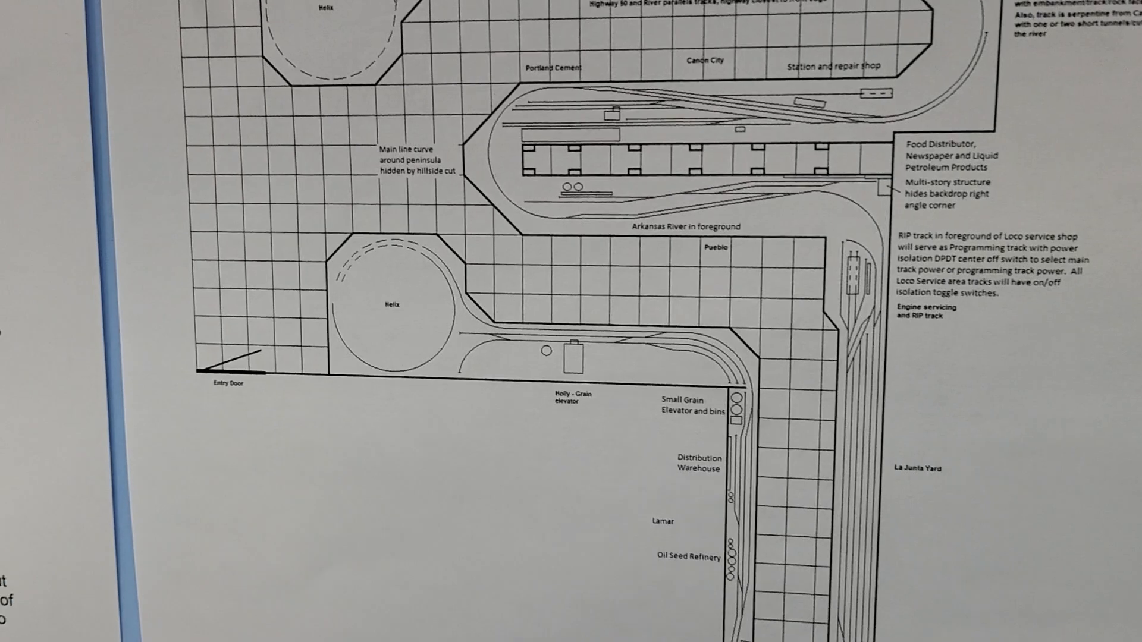
scroll("down", 3)
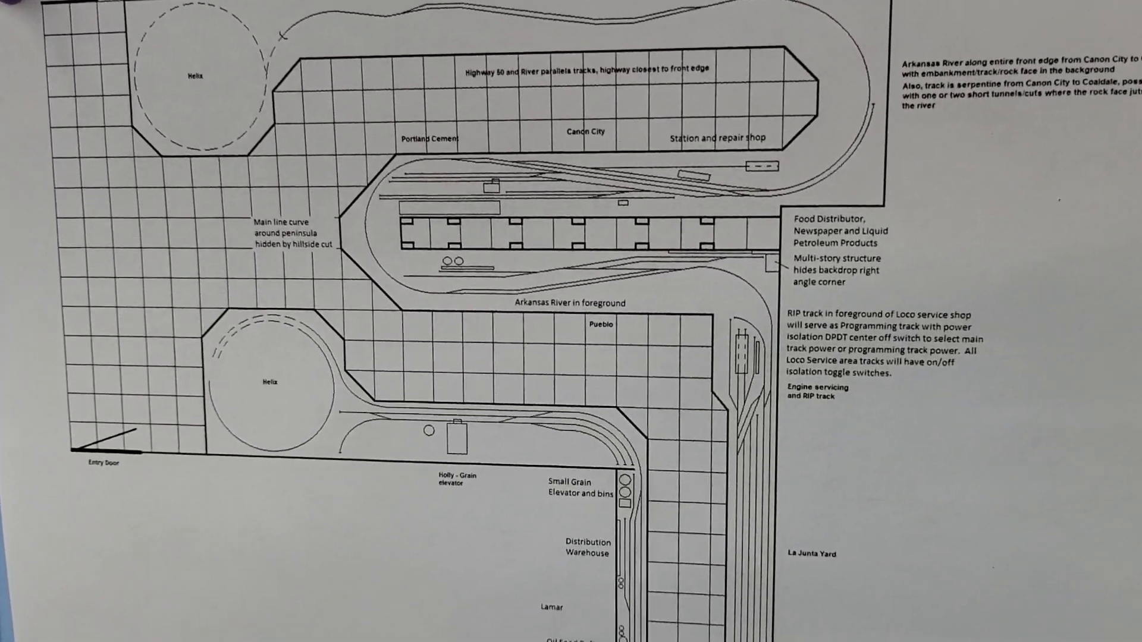
scroll("down", 3)
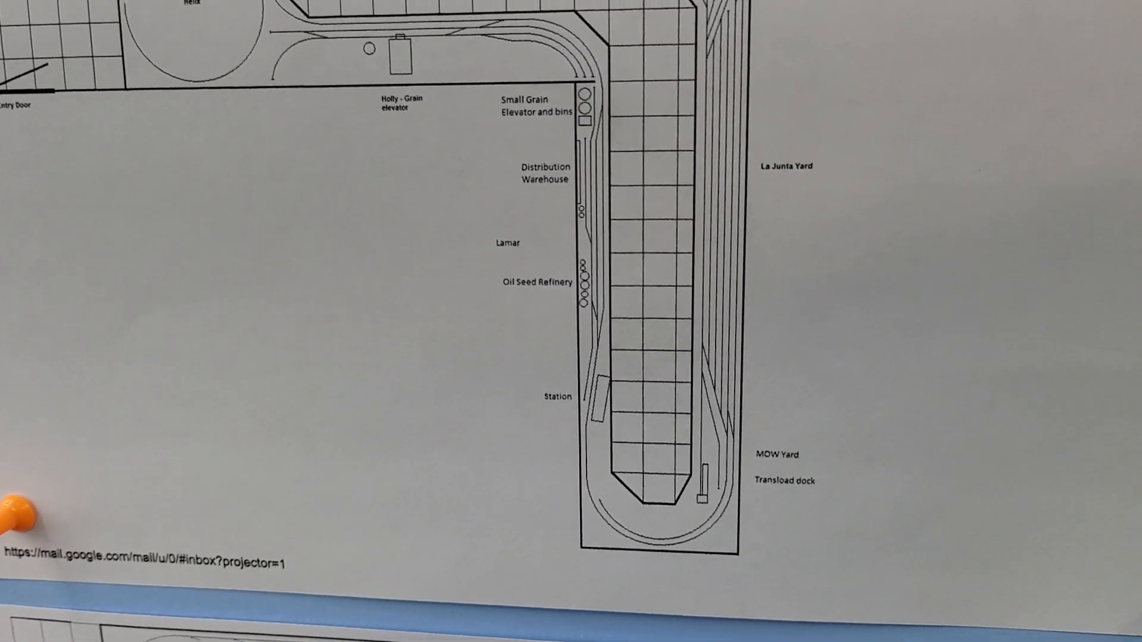
scroll("up", 3)
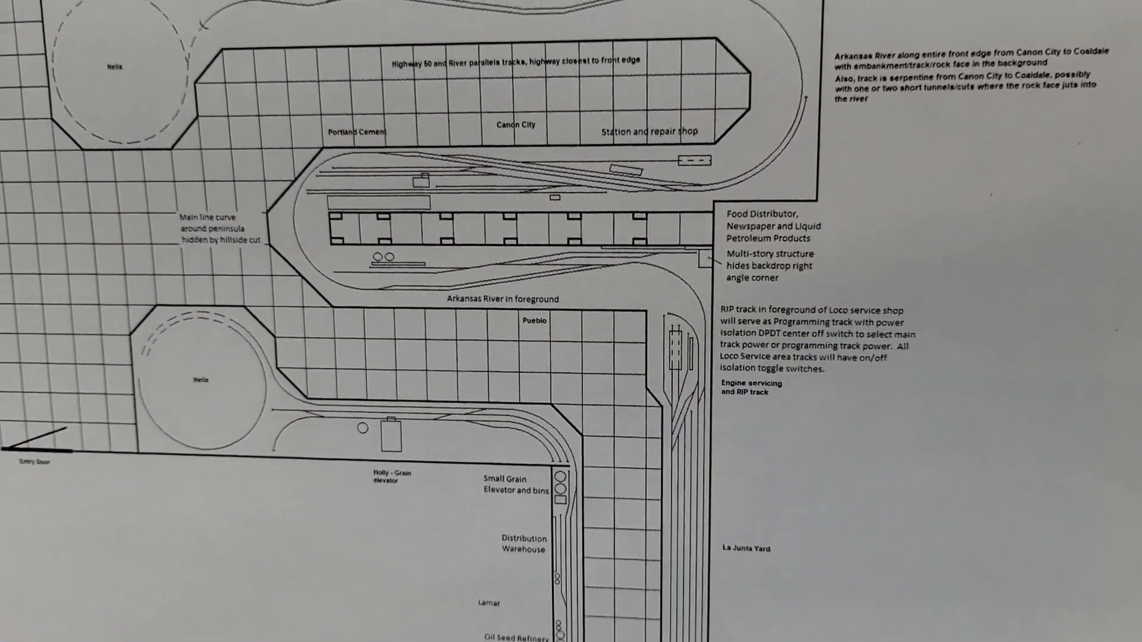
scroll("up", 3)
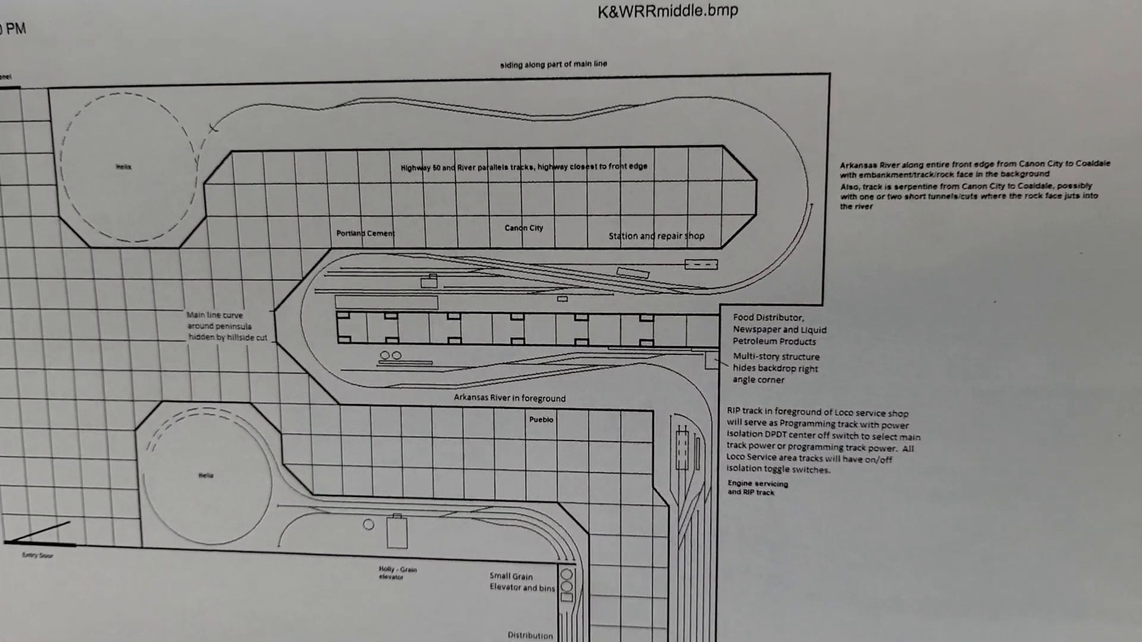
scroll("up", 3)
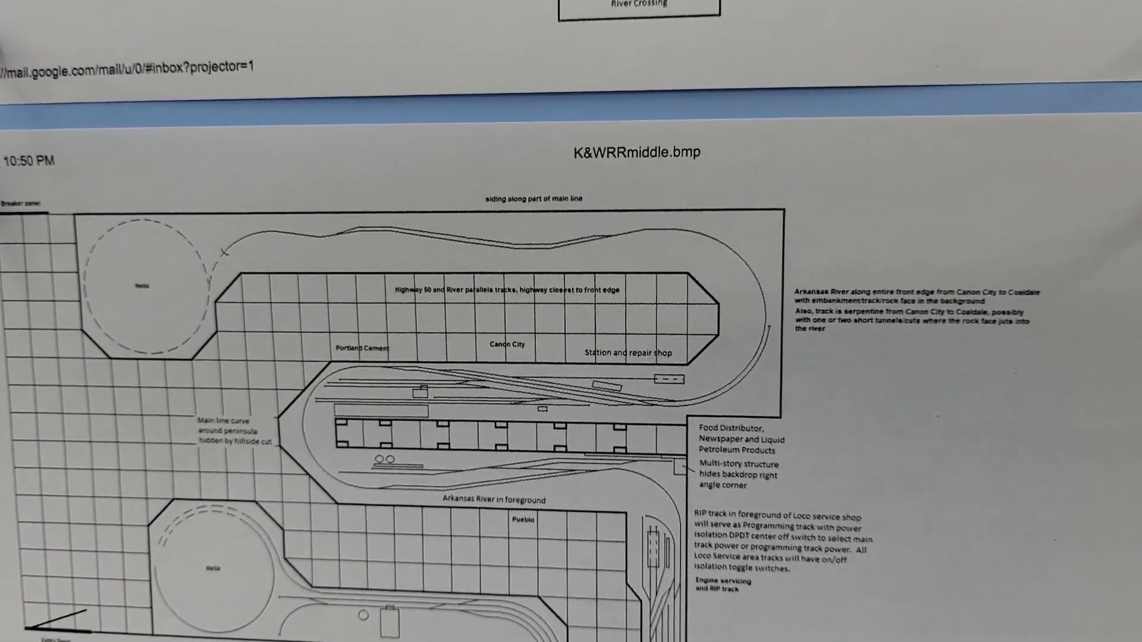
scroll("up", 3)
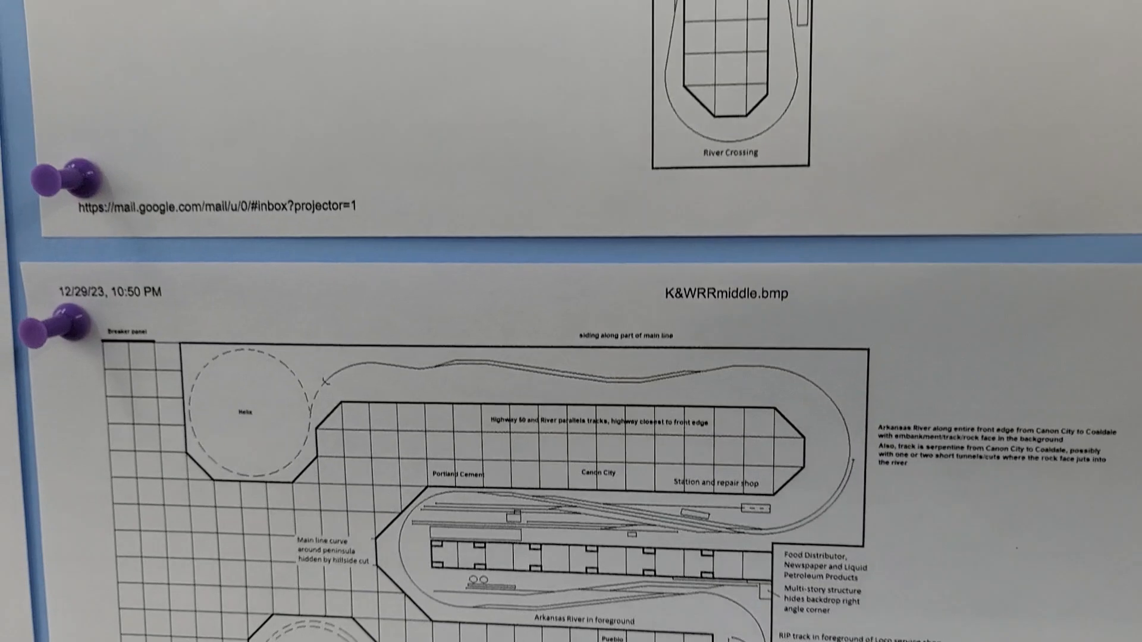
scroll("down", 3)
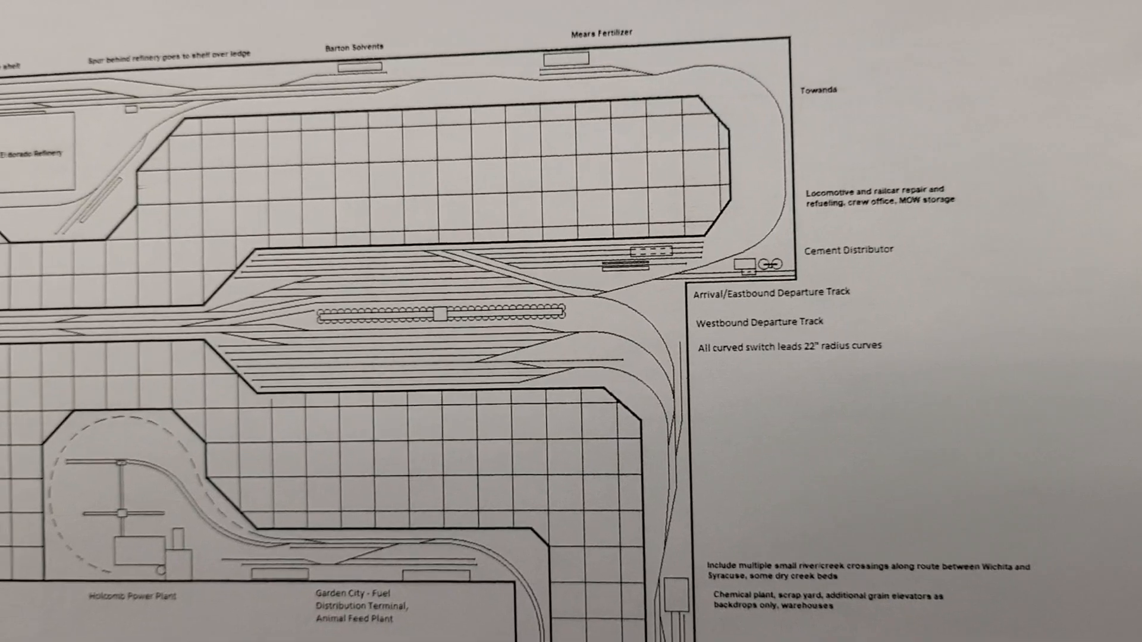
scroll("down", 3)
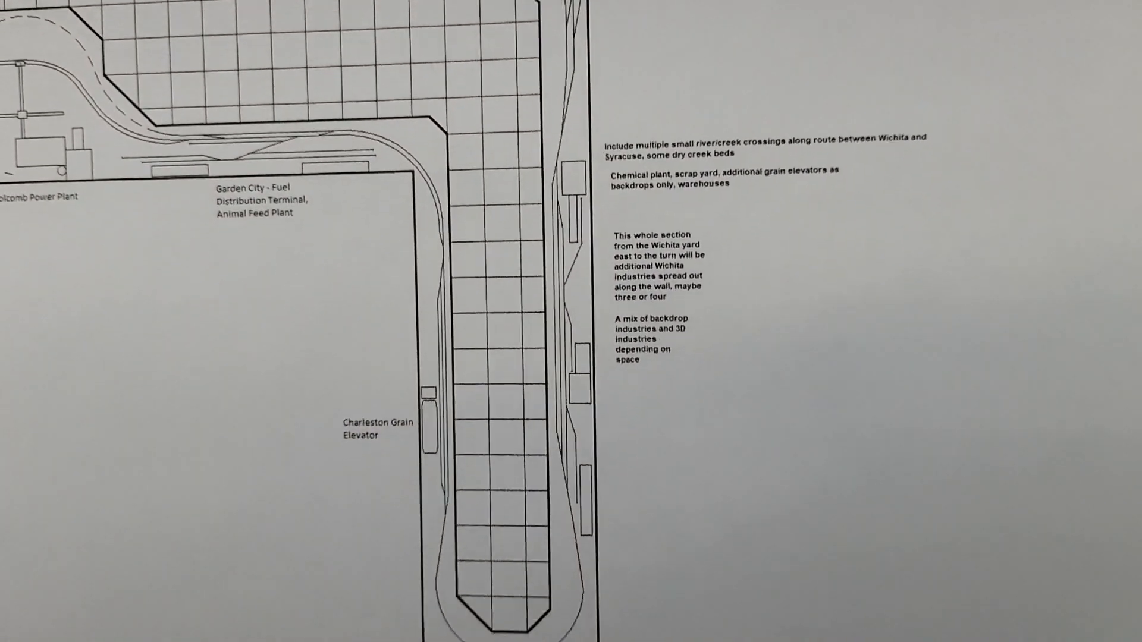